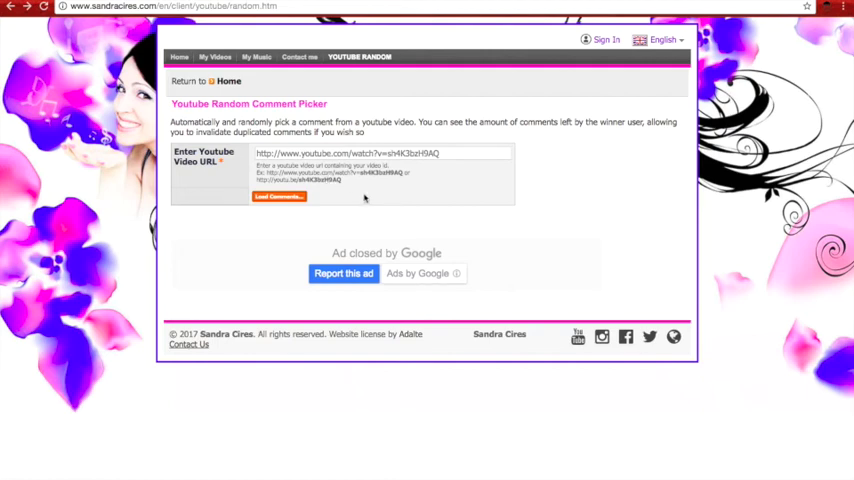
{"action": "mouse_move", "coordinate": [425, 178]}
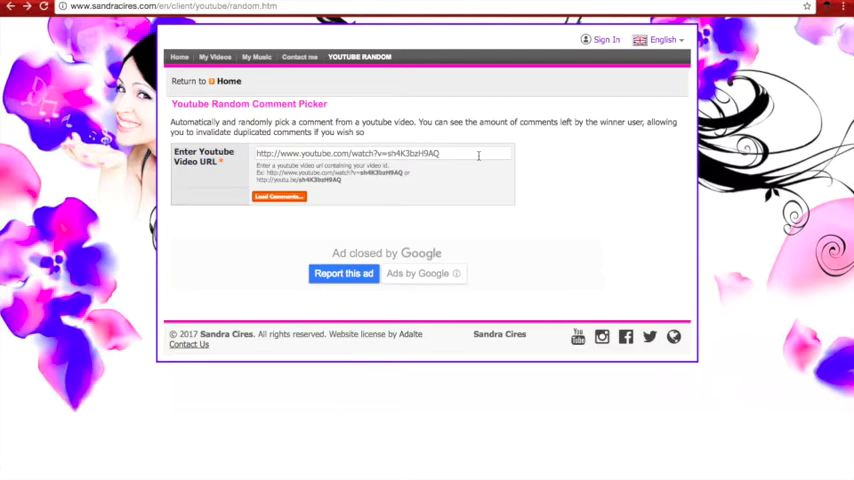
{"action": "mouse_move", "coordinate": [497, 175]}
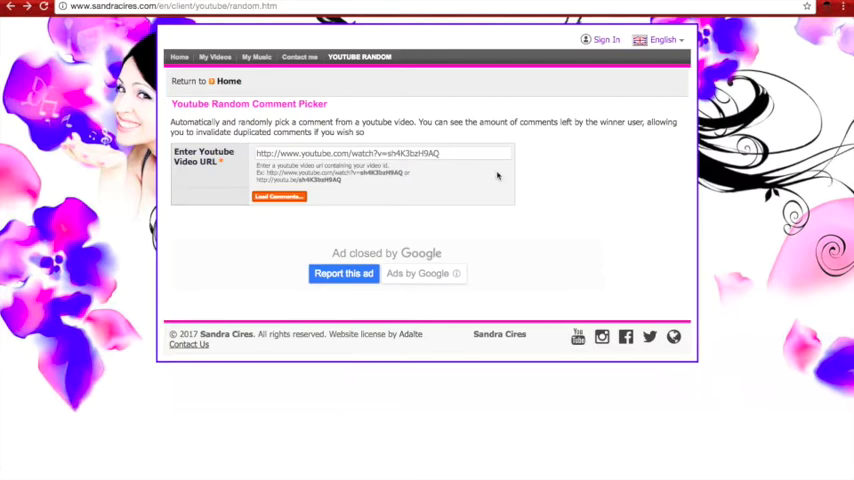
{"action": "mouse_move", "coordinate": [530, 217]}
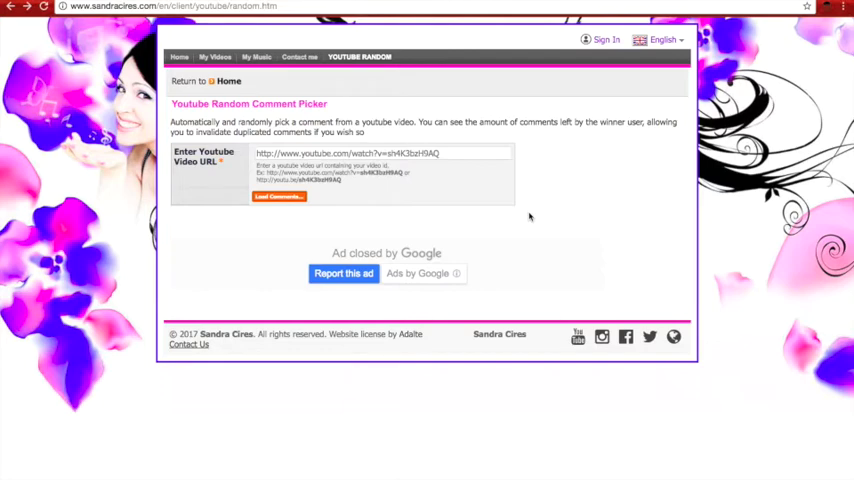
{"action": "mouse_move", "coordinate": [490, 142]}
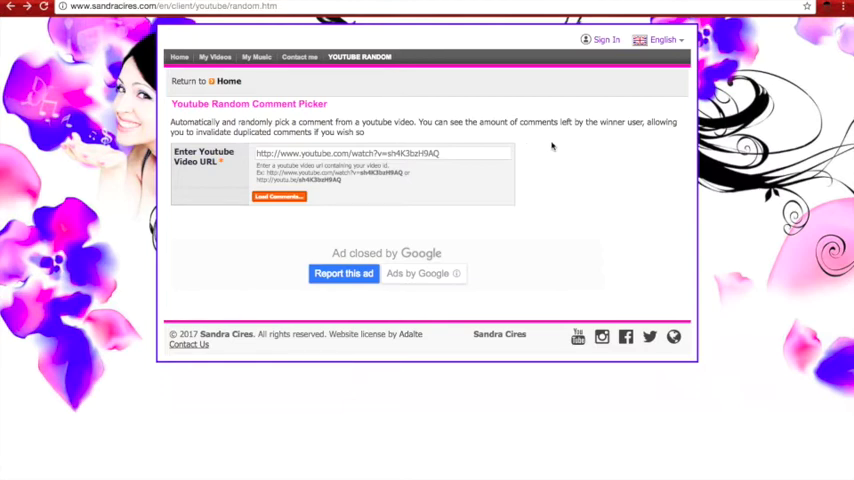
{"action": "mouse_move", "coordinate": [367, 236]}
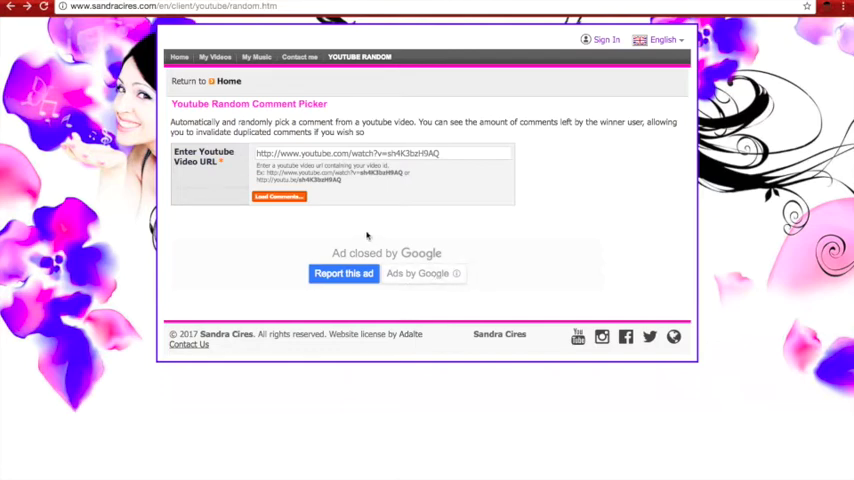
{"action": "mouse_move", "coordinate": [335, 208]}
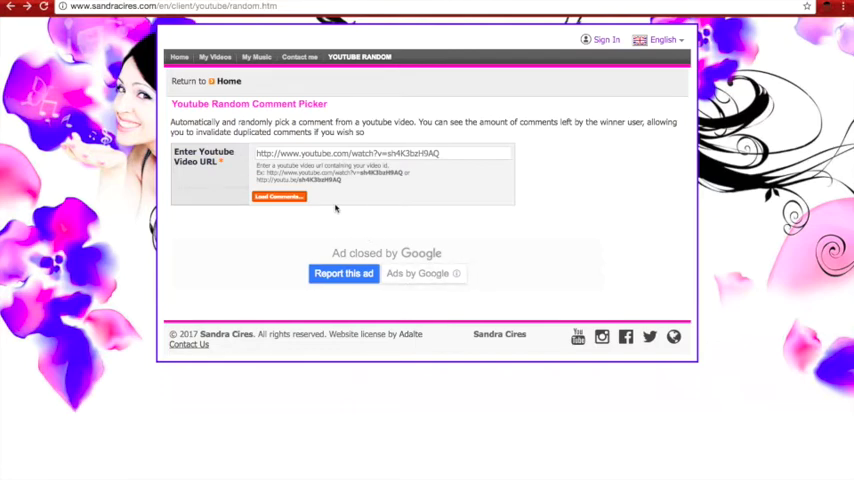
{"action": "mouse_move", "coordinate": [450, 168]}
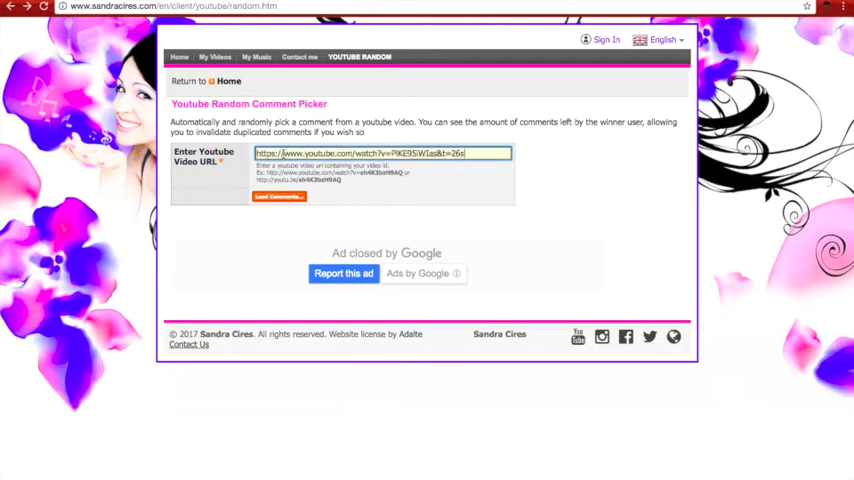
Step: Load the 71 comment threads of the '500 + Pokemon Card Giveaway2!!!' video
{"action": "left_click", "coordinate": [279, 196]}
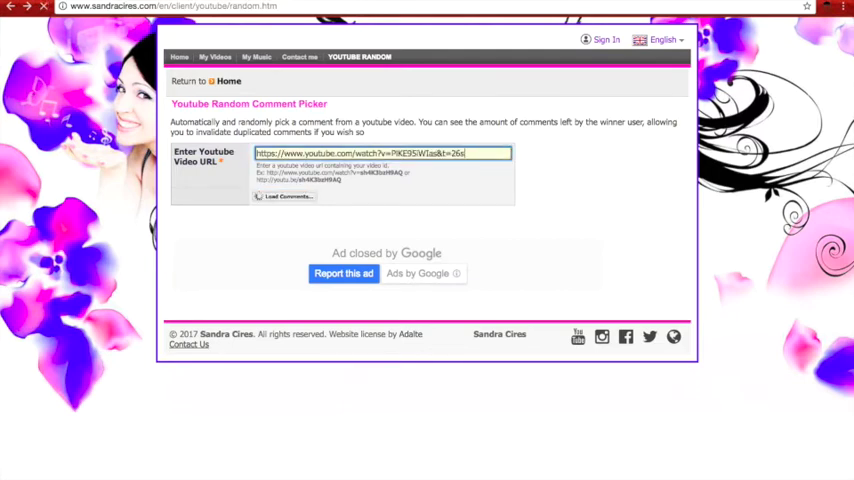
{"action": "left_click", "coordinate": [285, 196]}
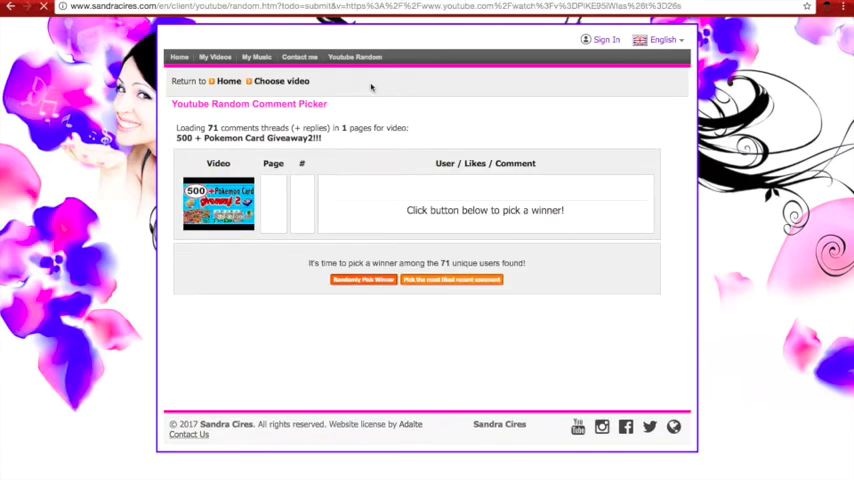
{"action": "mouse_move", "coordinate": [363, 279]}
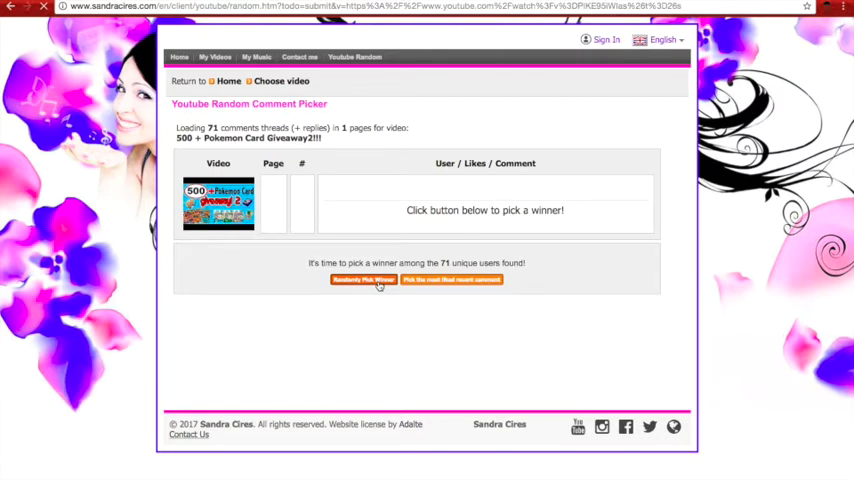
Step: Draw a random winner from 71 users (comment #19), then start another draw
{"action": "left_click", "coordinate": [363, 287]}
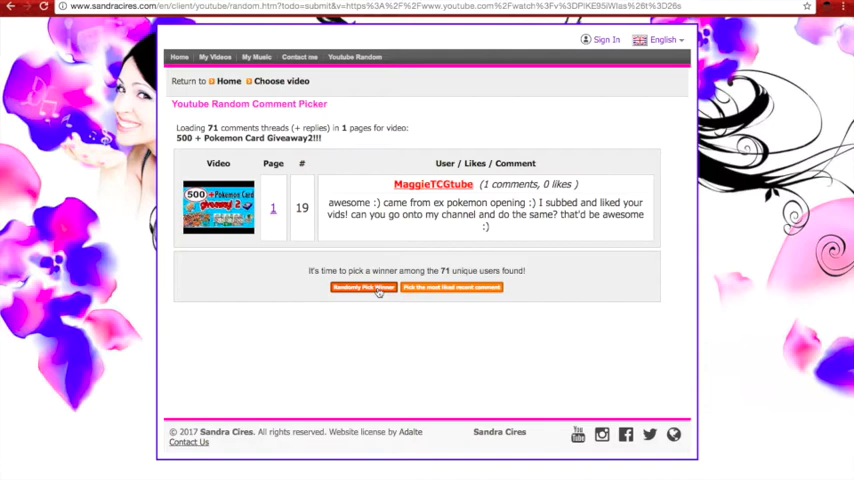
{"action": "left_click", "coordinate": [363, 287]}
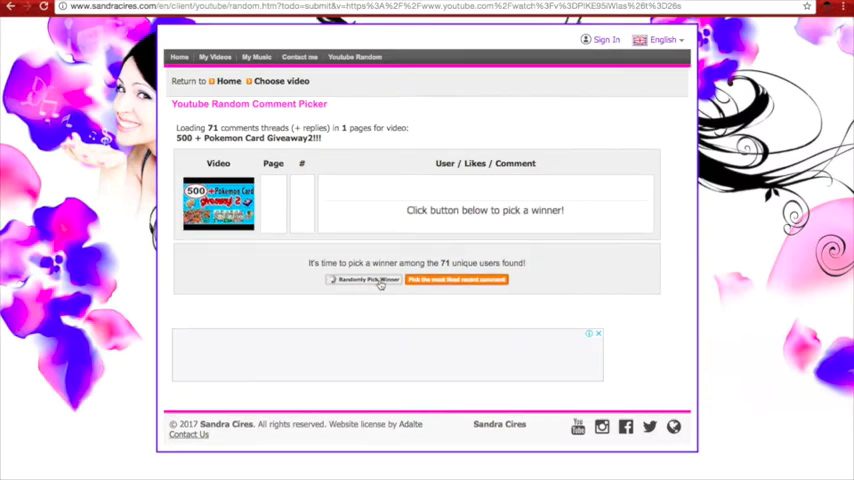
Step: Draw a second winner: comment #9, 'Thank you for the giveaway!'
{"action": "left_click", "coordinate": [363, 279]}
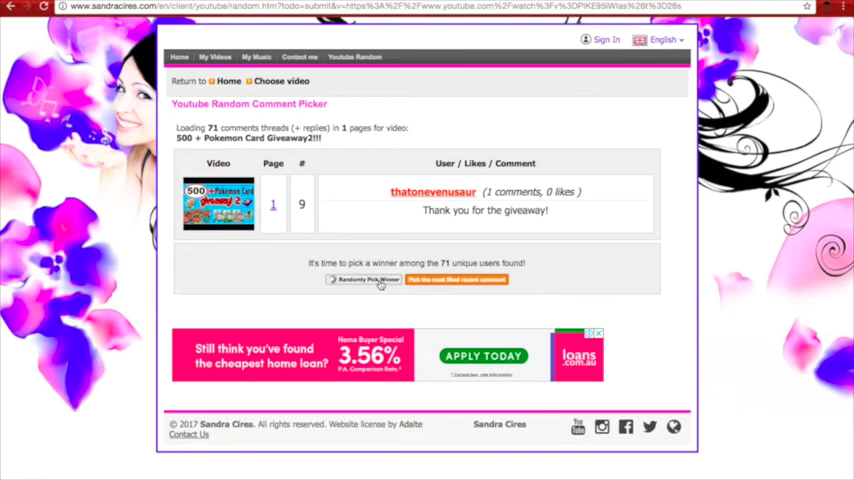
Step: Draw a third winner: comment #17, 'This is a crazy big giveaway :x'
{"action": "left_click", "coordinate": [364, 279]}
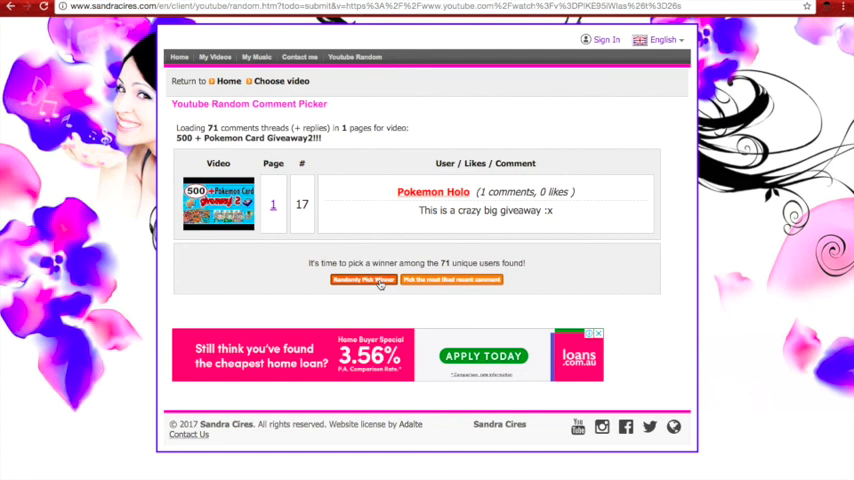
{"action": "mouse_move", "coordinate": [335, 209]}
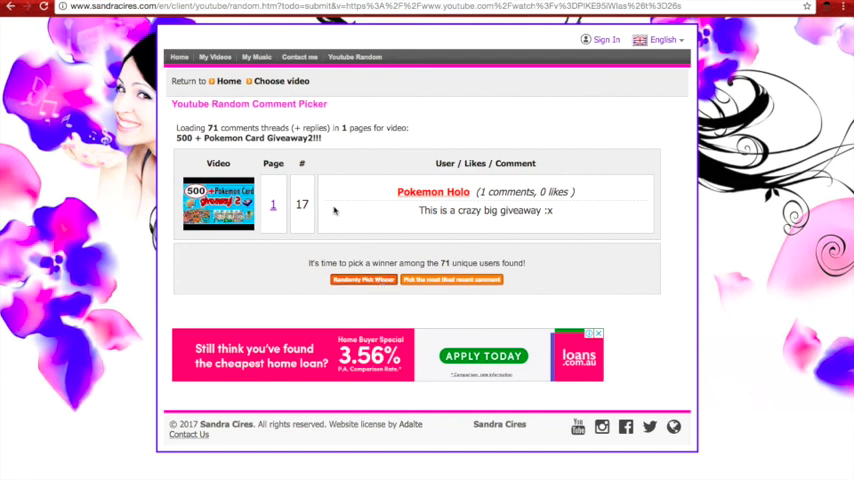